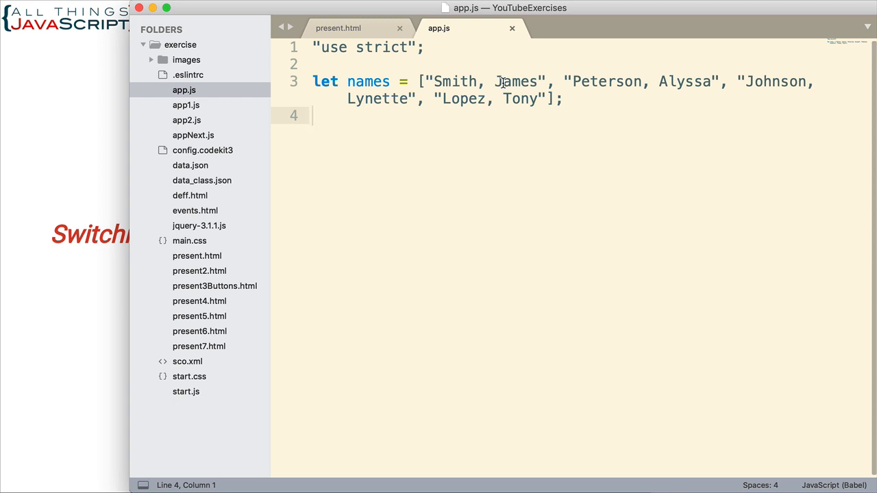
mouse_move(504, 85)
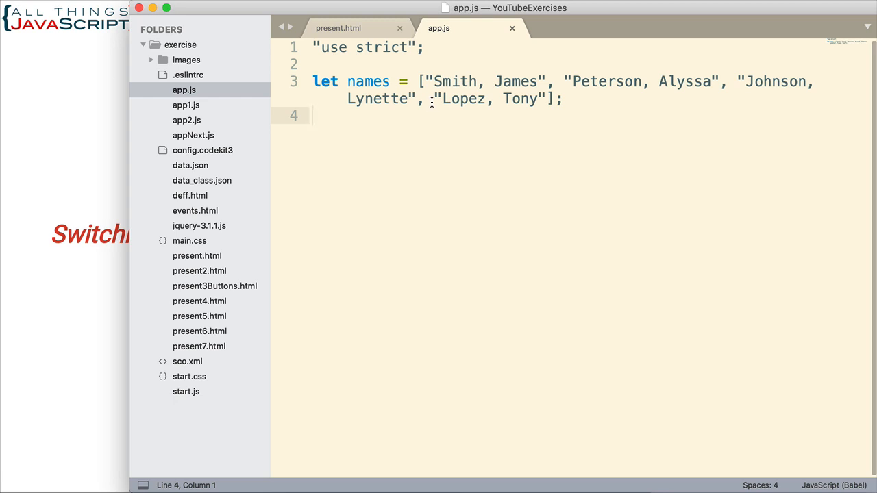
mouse_move(443, 118)
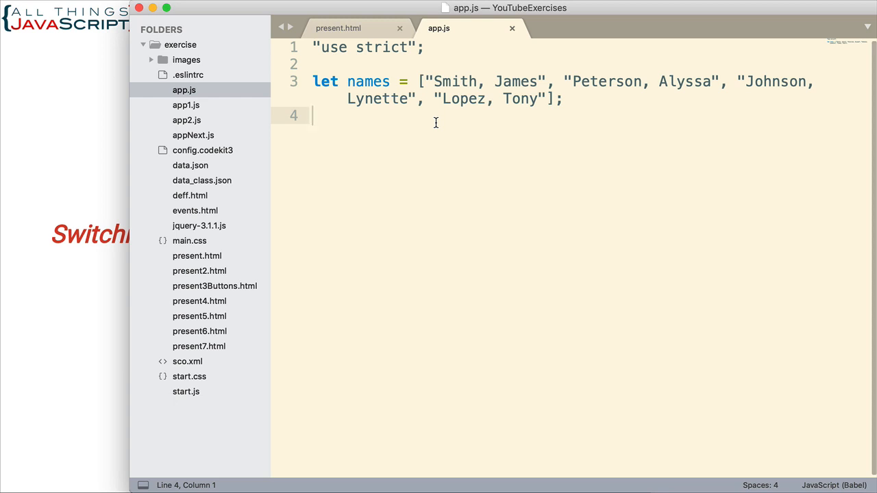
mouse_move(436, 81)
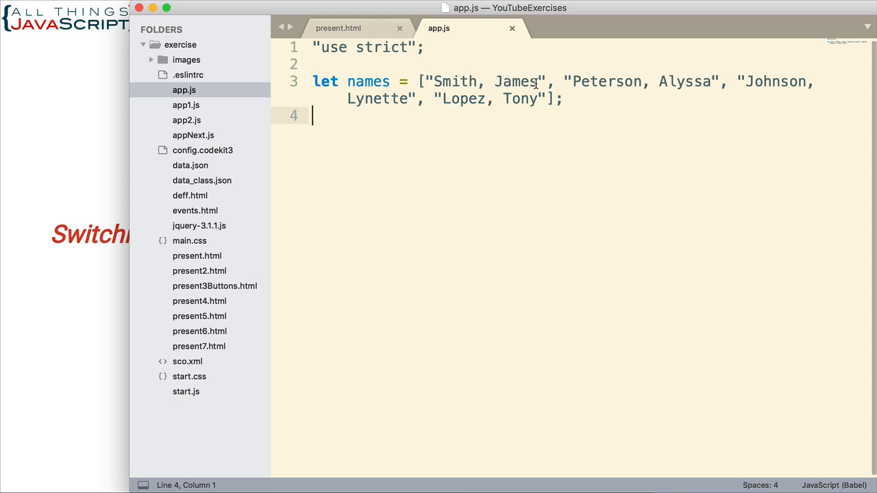
mouse_move(531, 137)
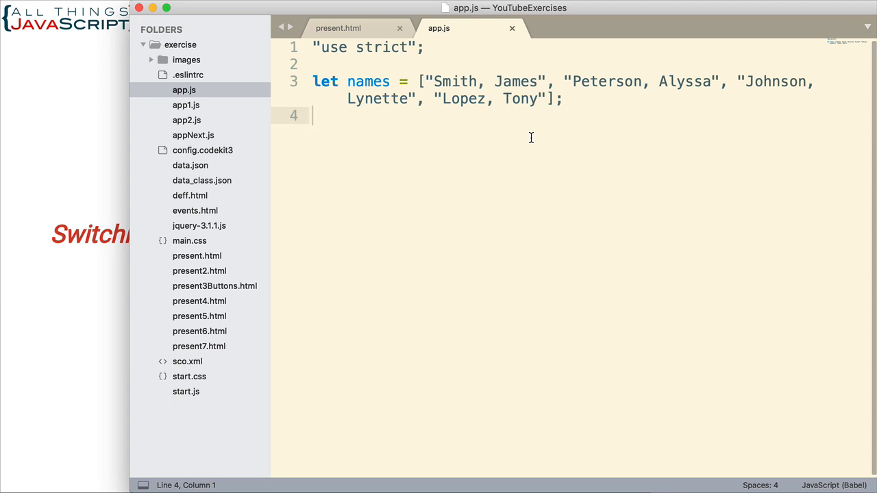
mouse_move(520, 118)
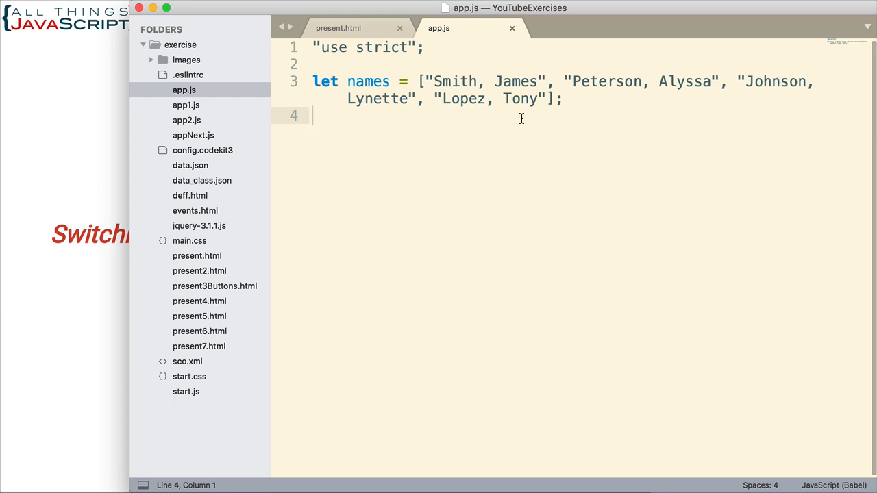
mouse_move(475, 137)
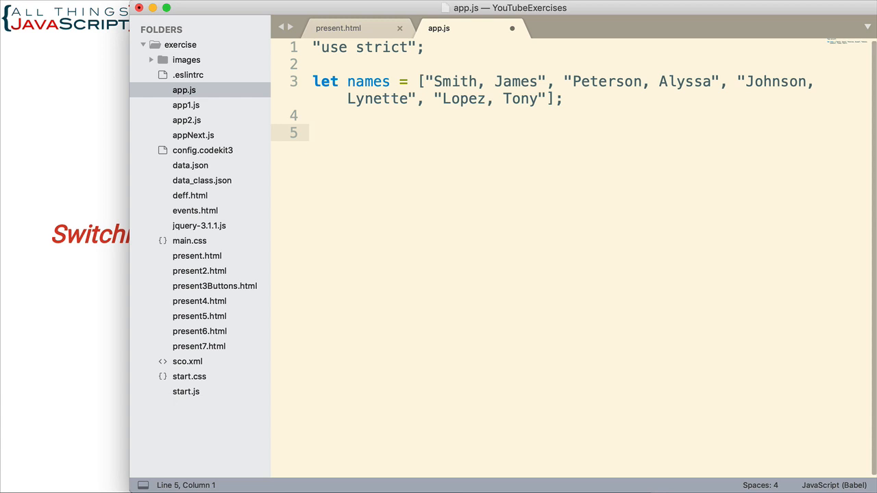
- Write line 5 as let newNames = names.map( with the call's parentheses opened
type("let")
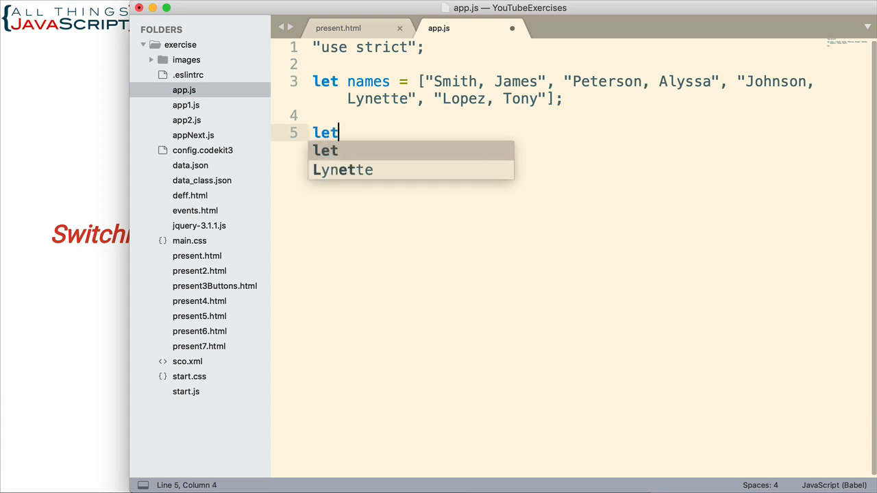
type("newNames")
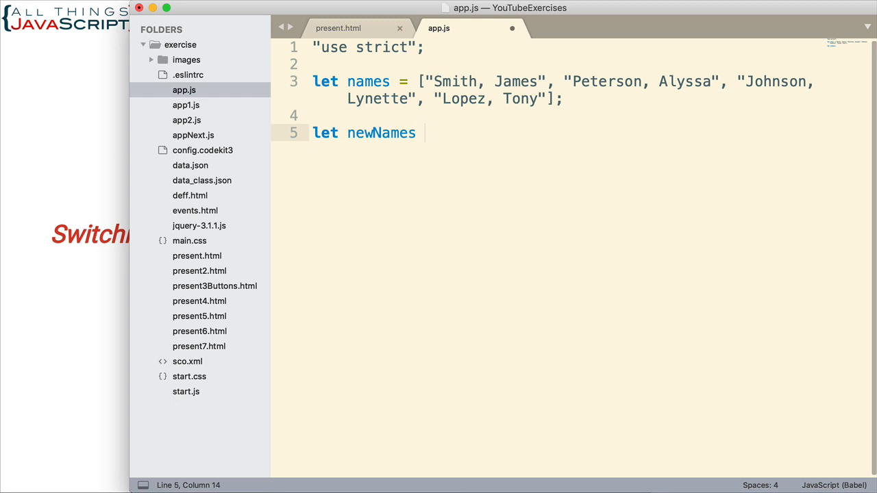
type("=")
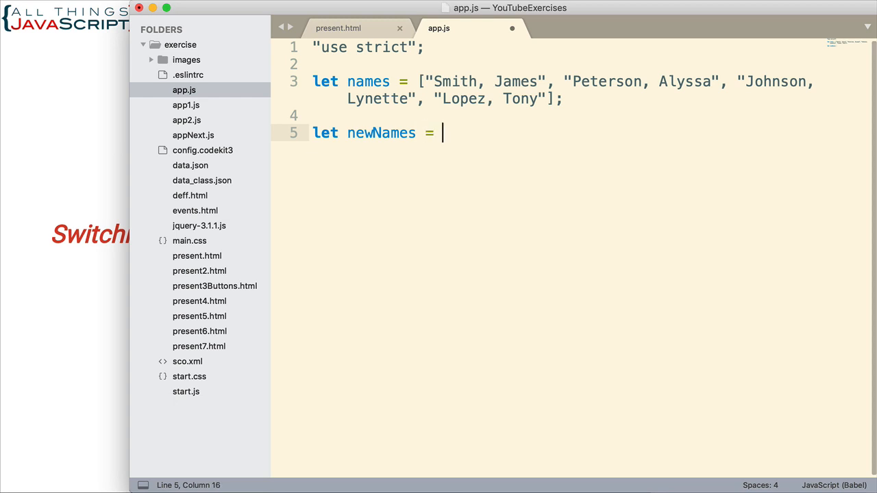
type("names")
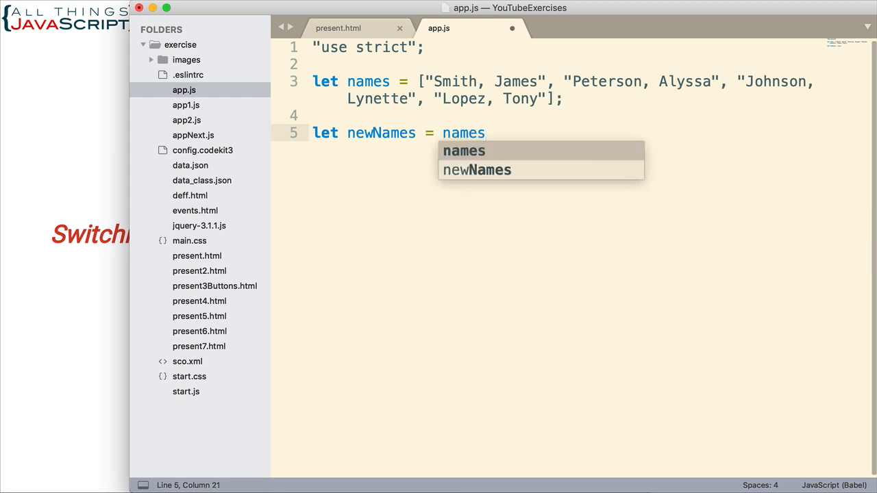
type(".map")
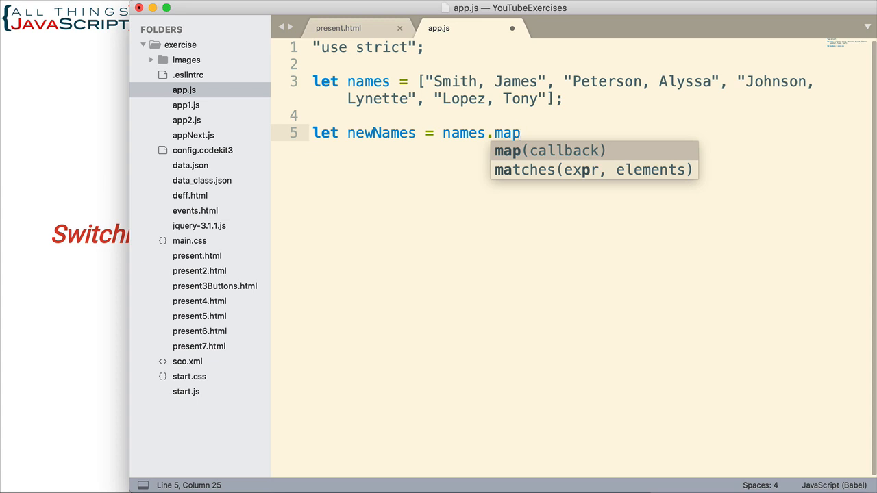
type("(")
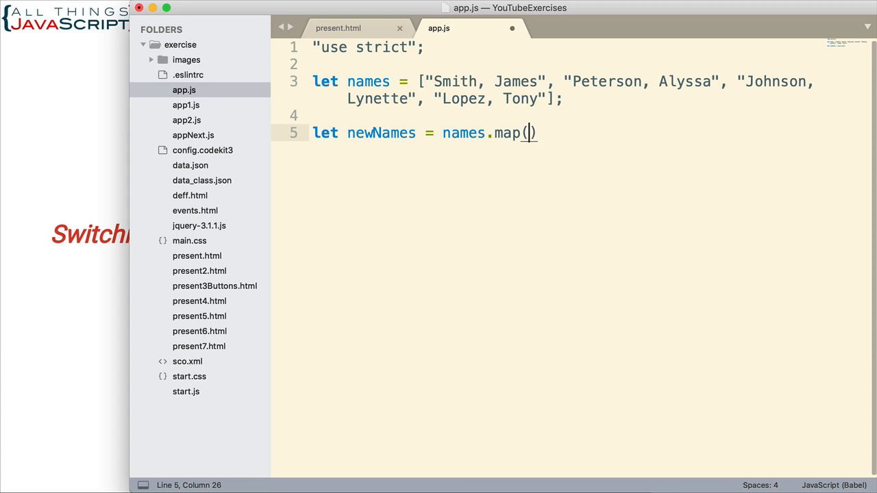
mouse_move(498, 81)
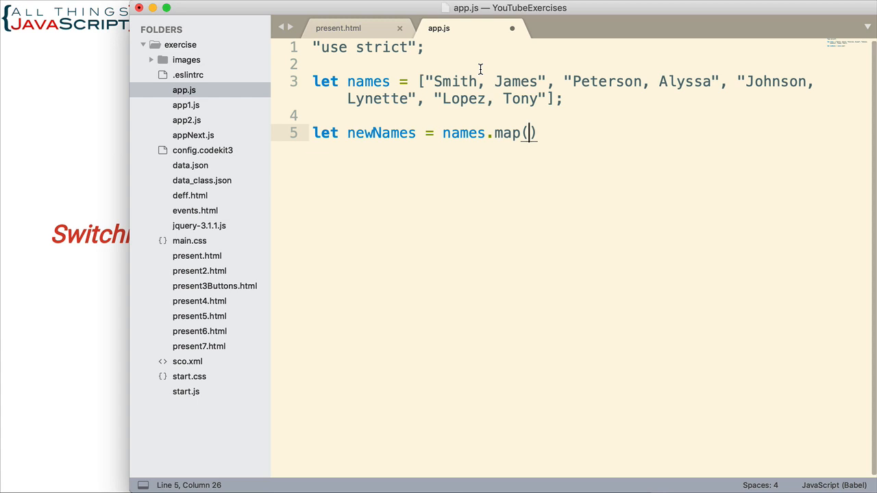
mouse_move(460, 233)
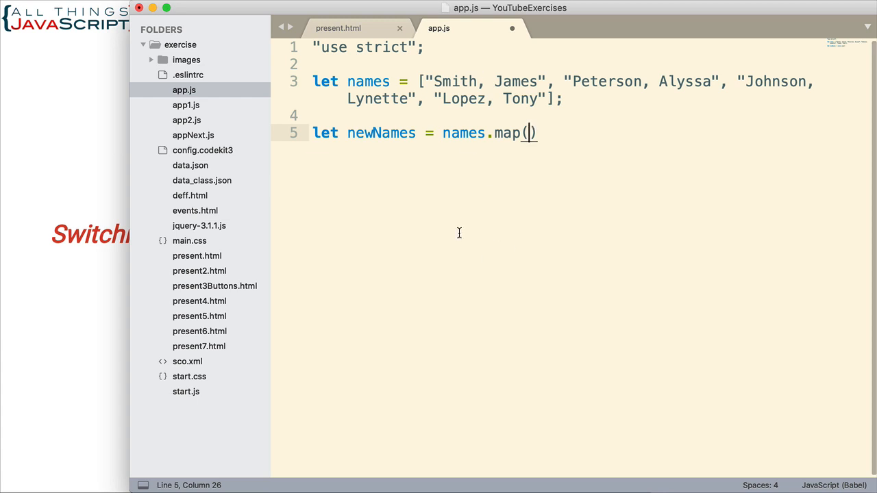
- Pass map a function(name) { } callback terminated with a semicolon and begin its return statement
type("function()")
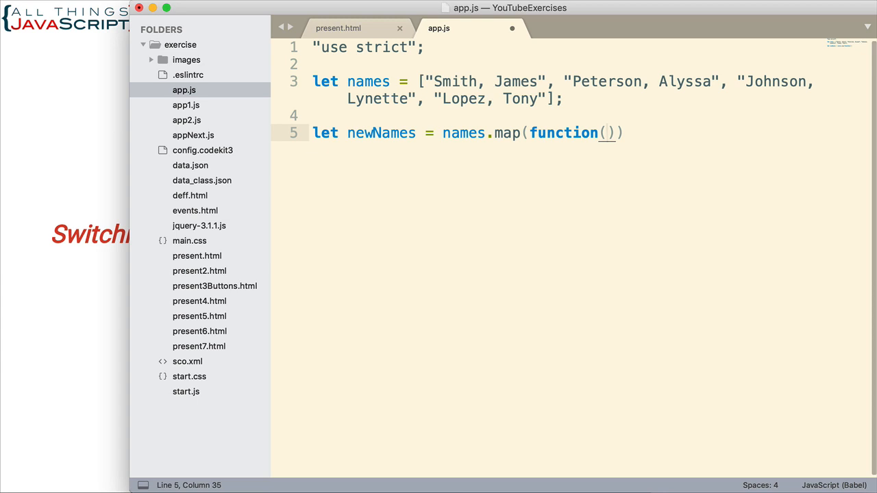
type("name")
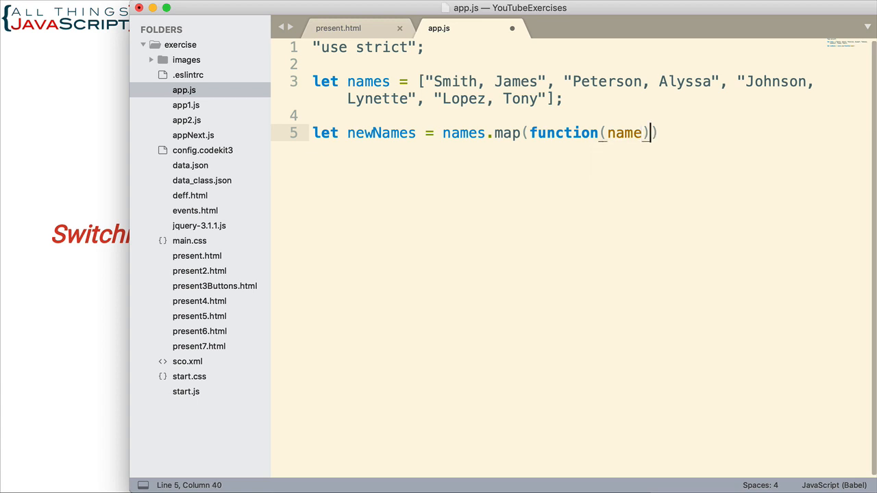
type("{")
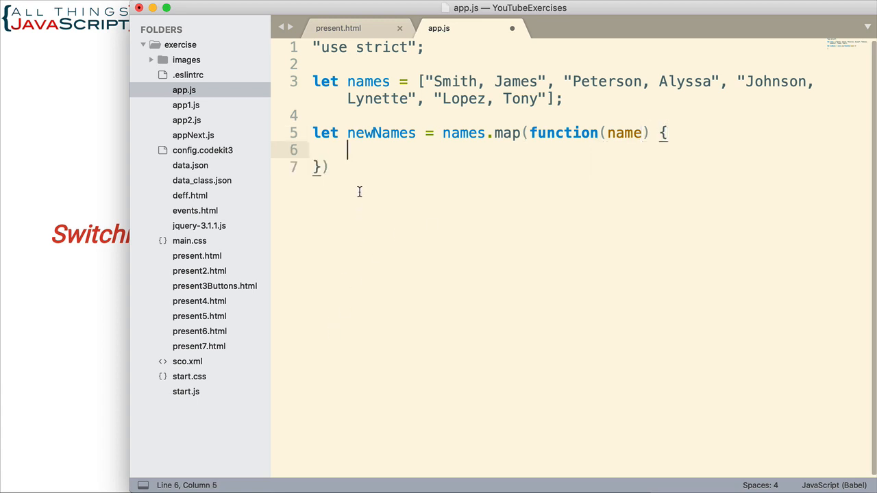
left_click(329, 167)
type(";")
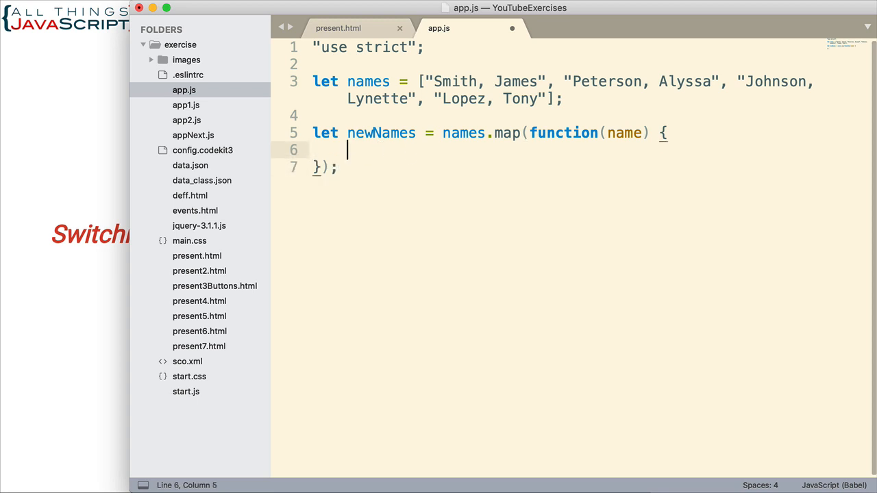
mouse_move(485, 192)
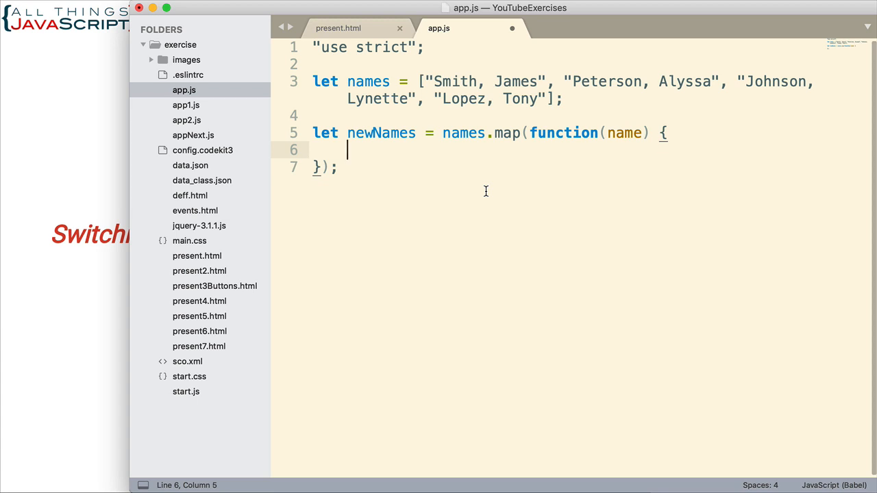
type("r")
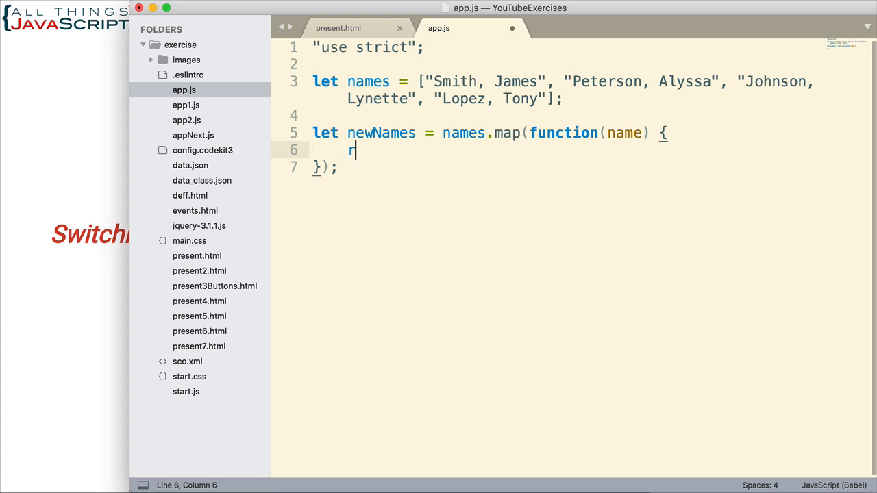
type("eturn")
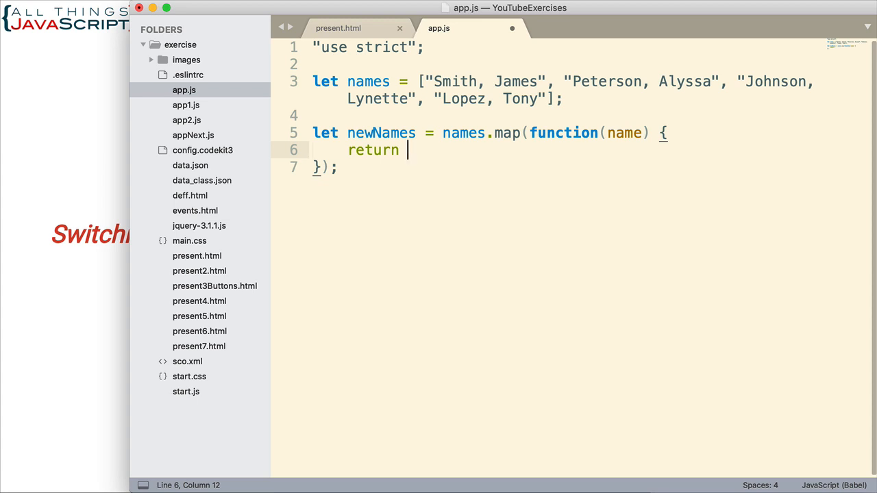
mouse_move(619, 133)
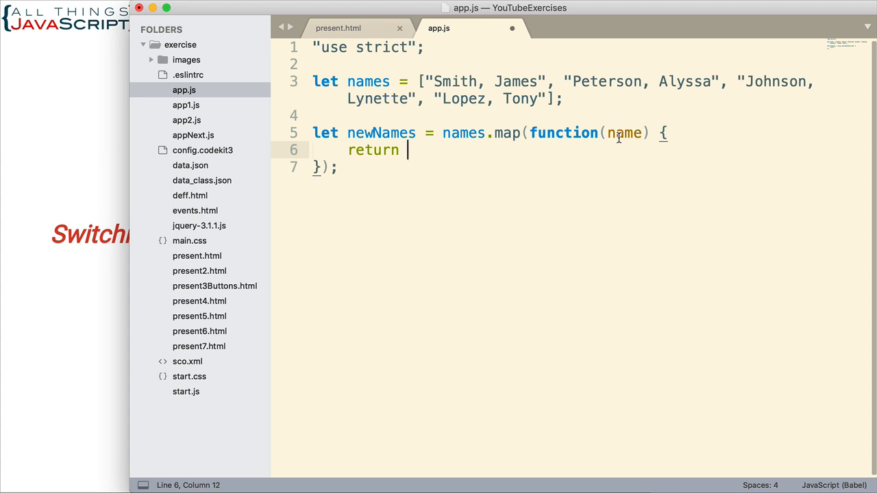
- Make the callback return name.replace( with an empty // regex as its first argument
double_click(624, 133)
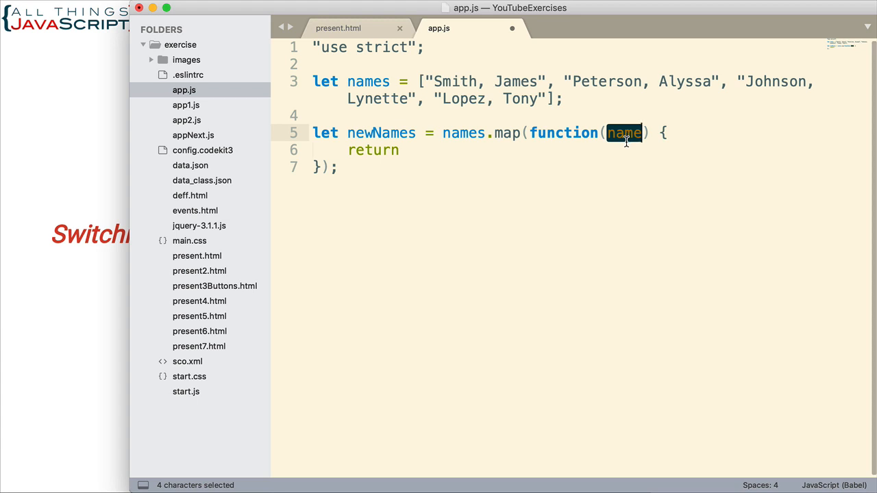
mouse_move(496, 84)
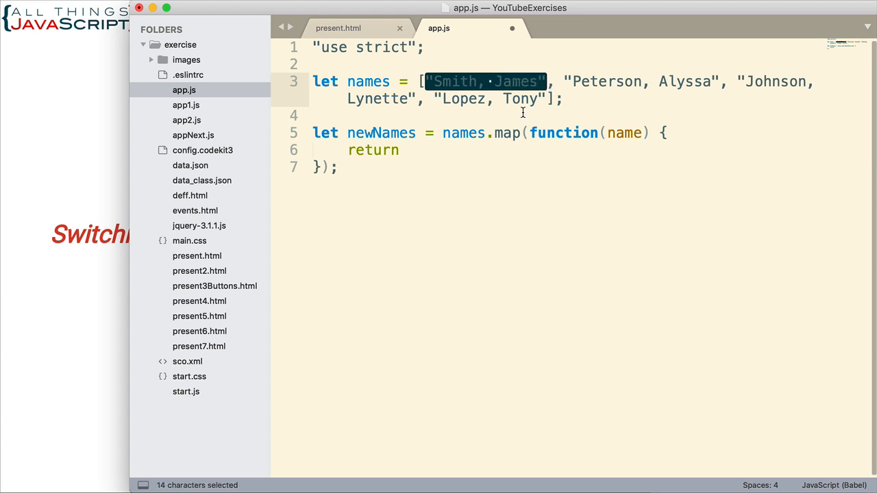
mouse_move(496, 164)
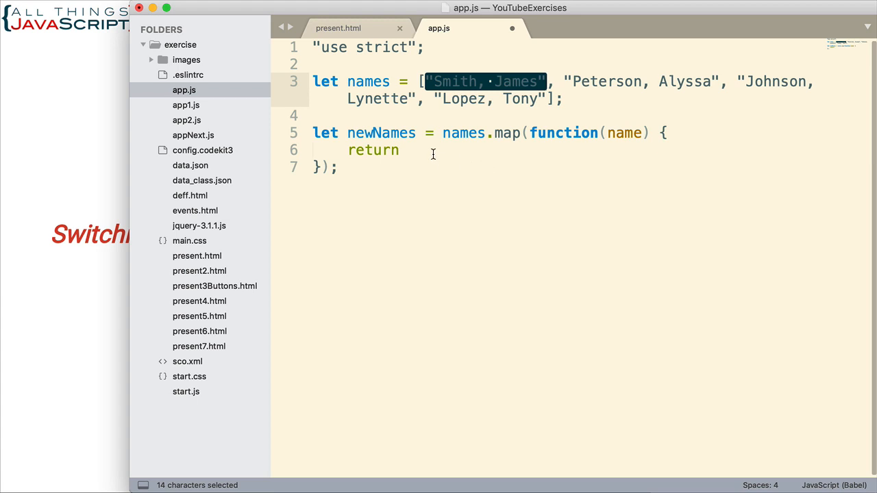
left_click(468, 149)
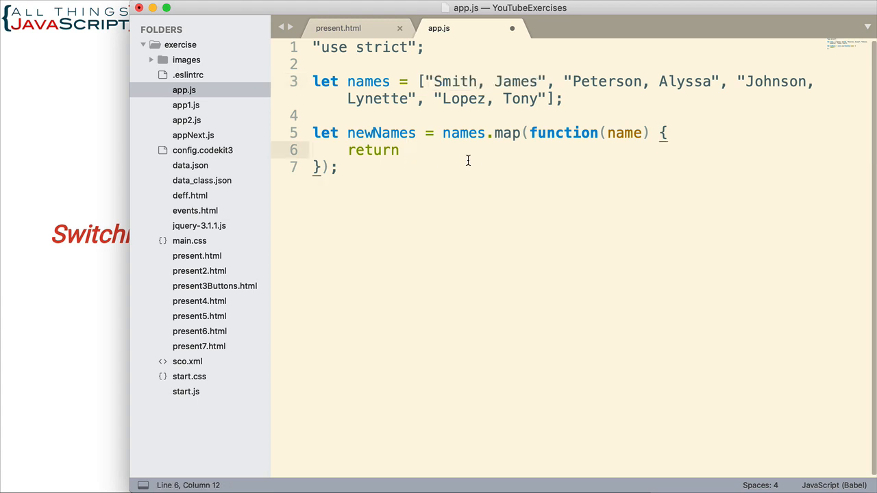
type("name.replac")
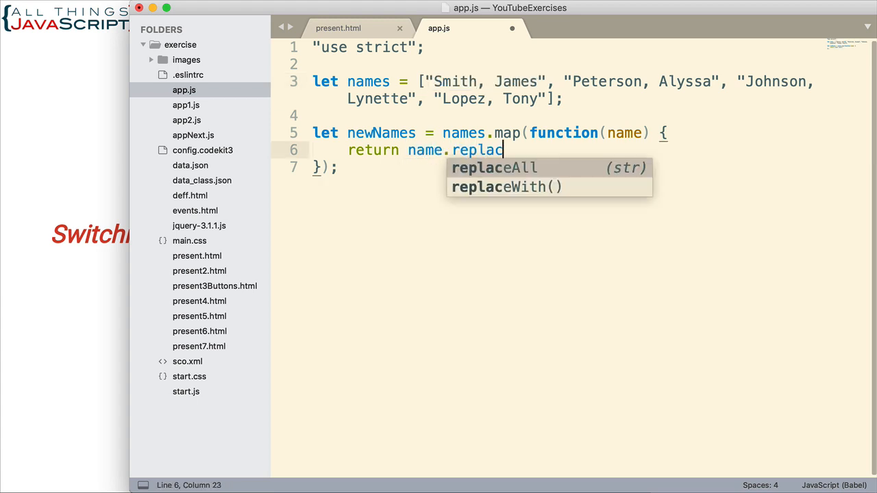
type("e(")
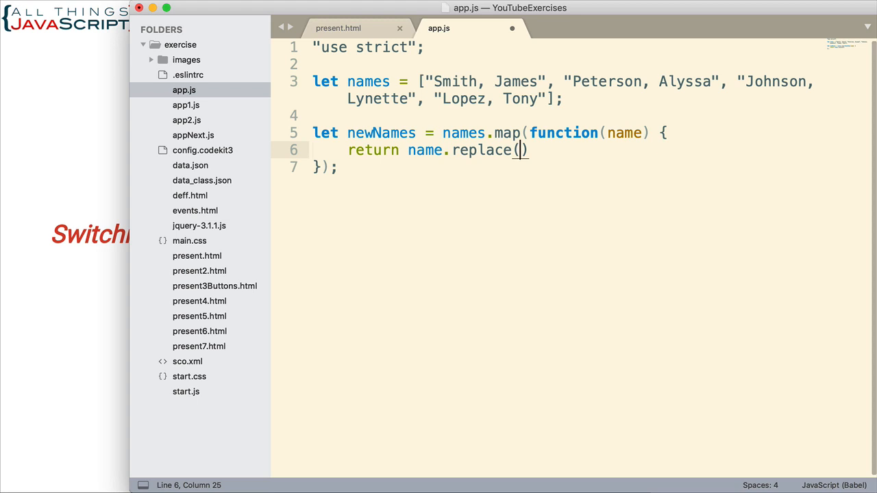
type("//")
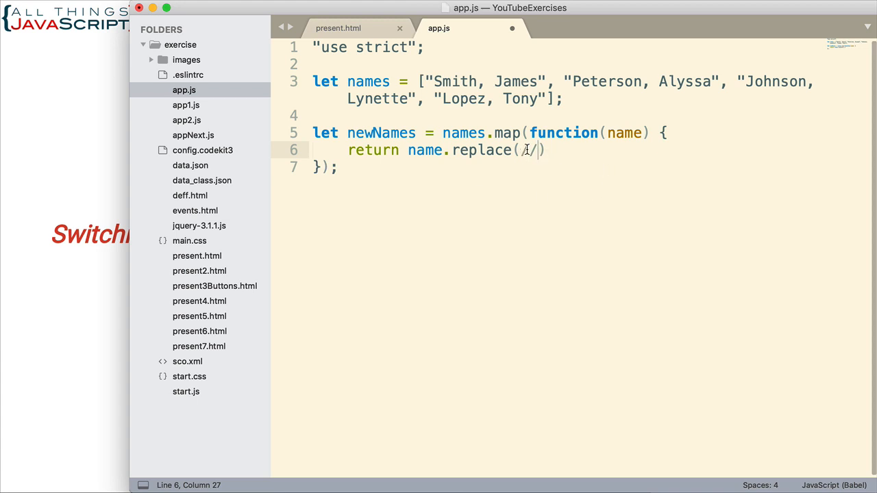
- Write the first capture group (\w+) in the regex and highlight Smith as what it matches
type("/")
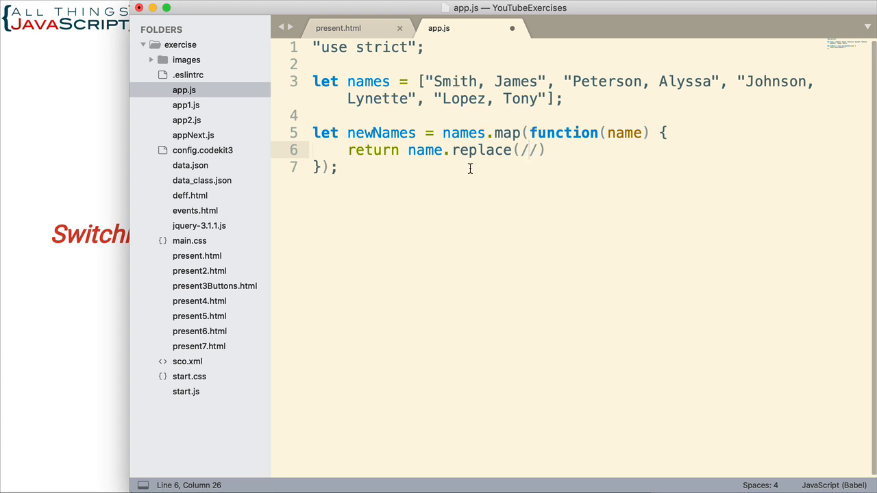
type("(")
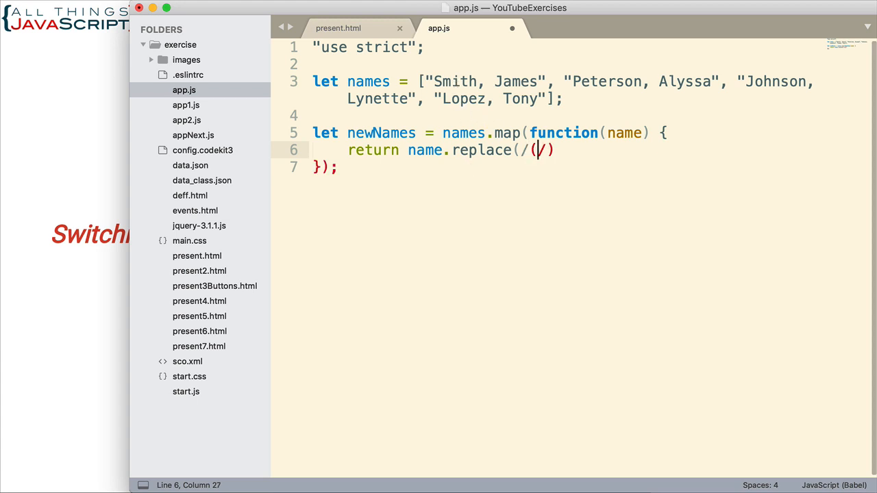
type("w")
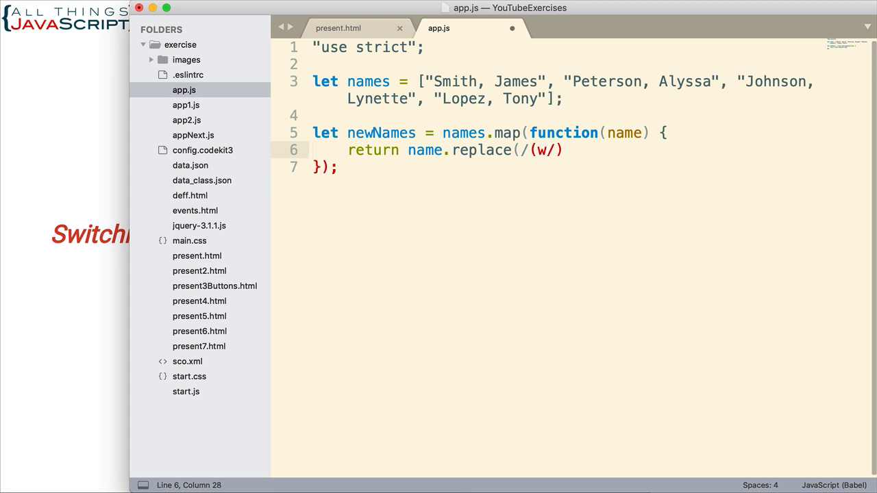
type("+")
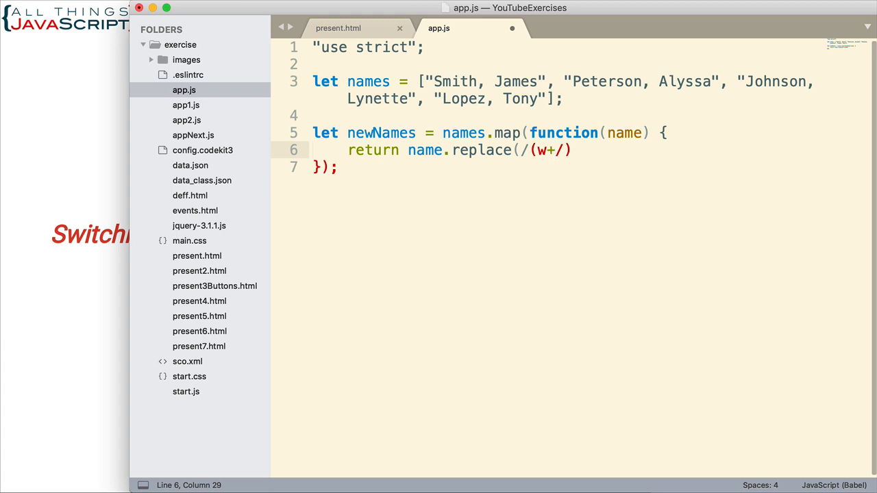
type("),")
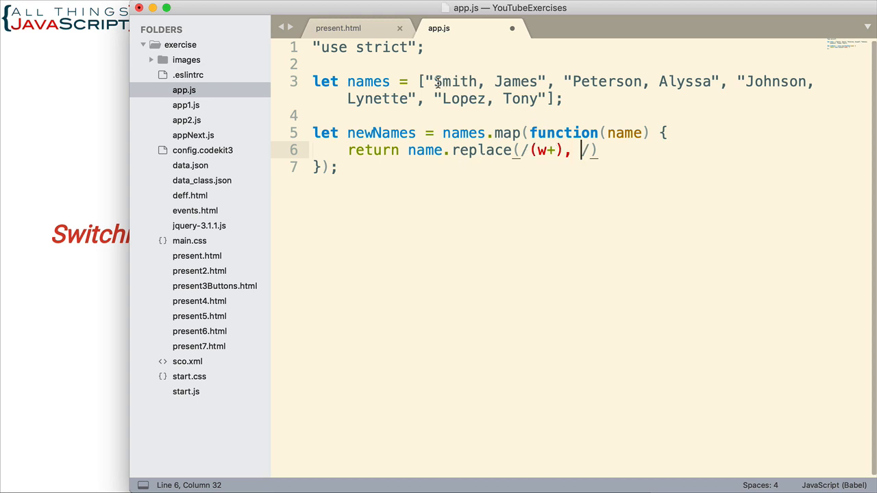
double_click(455, 82)
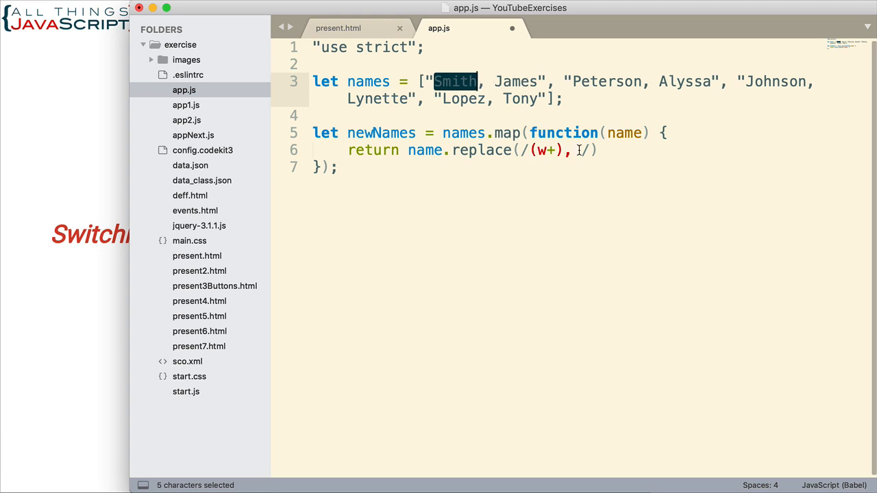
- Add the second group after the comma so the pattern reads /(\w+), (\w+)/
left_click(573, 149)
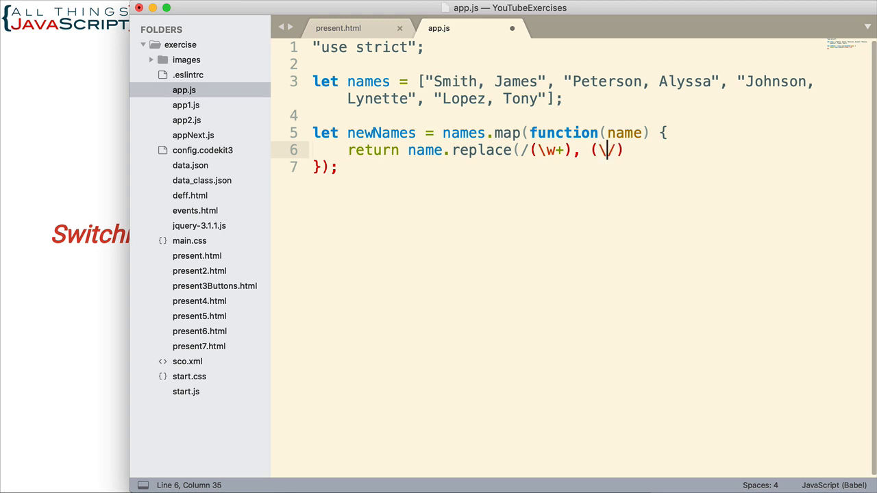
type("w")
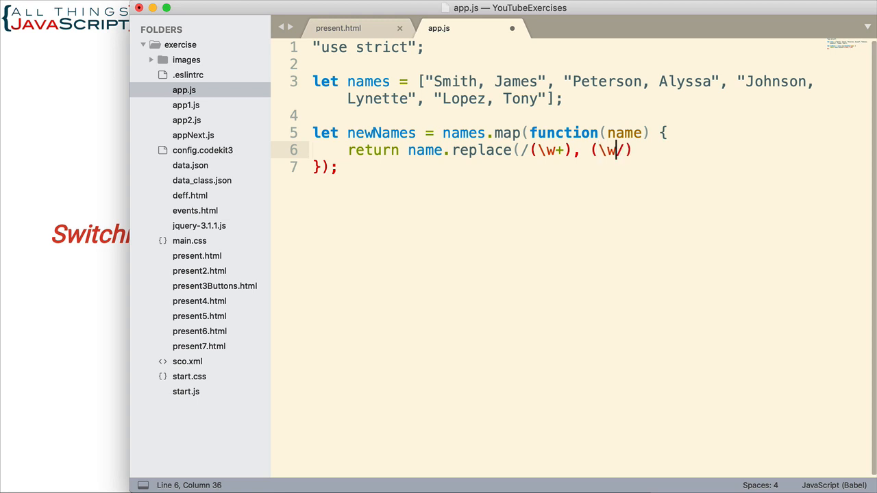
type("+")
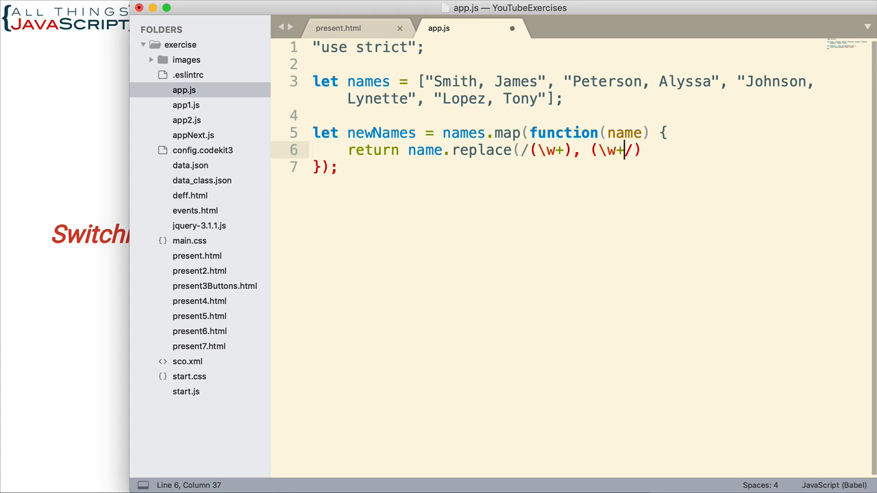
type(")")
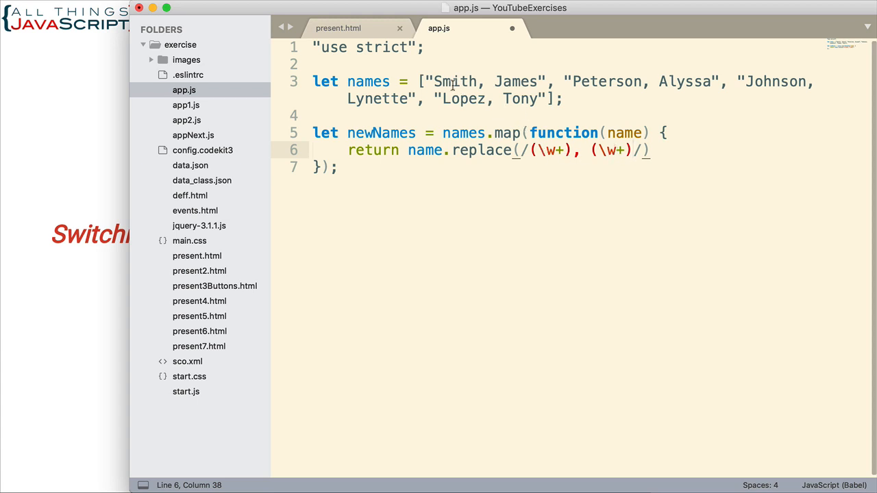
double_click(455, 82)
type(", ")
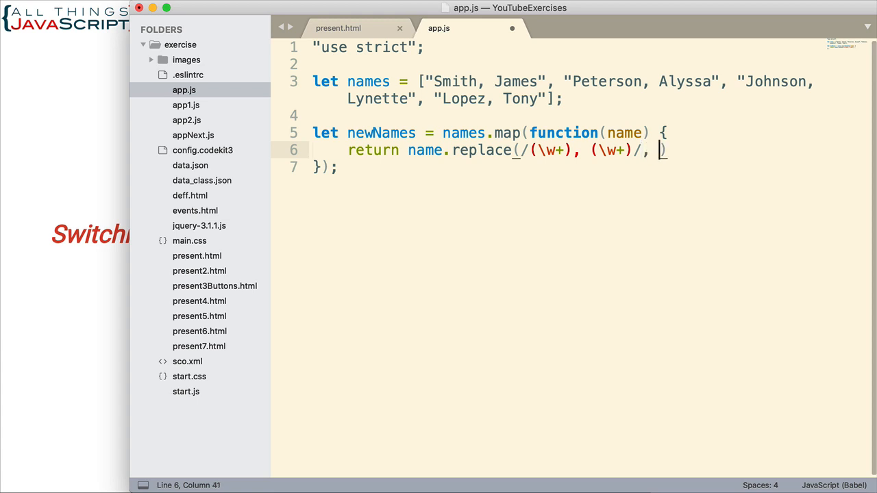
mouse_move(699, 161)
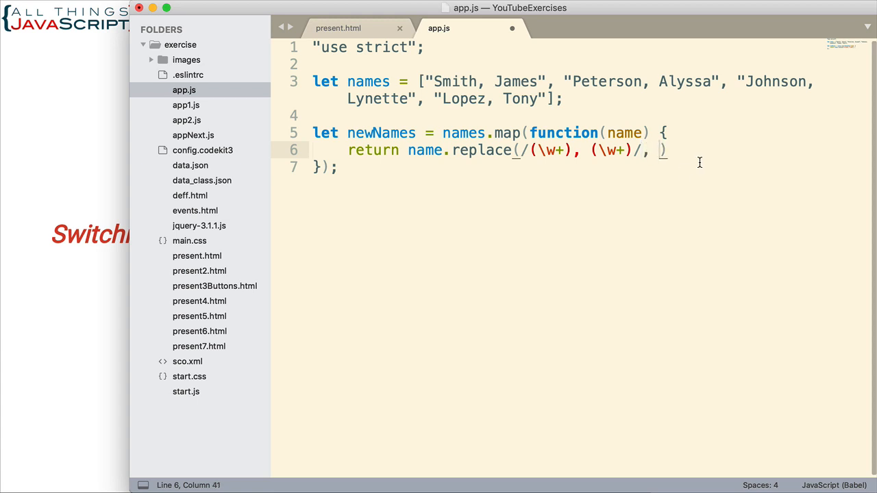
mouse_move(505, 96)
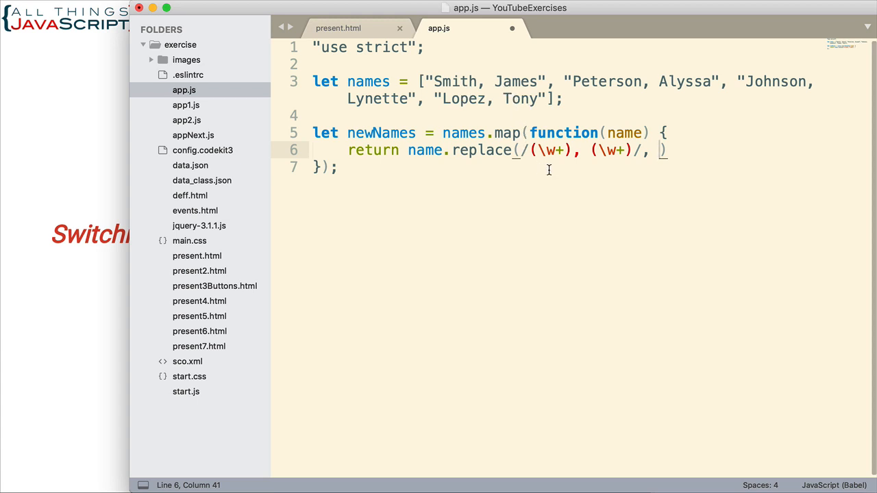
- Give replace the second argument "$2 $1" to swap each name into first-last order
type("\"")
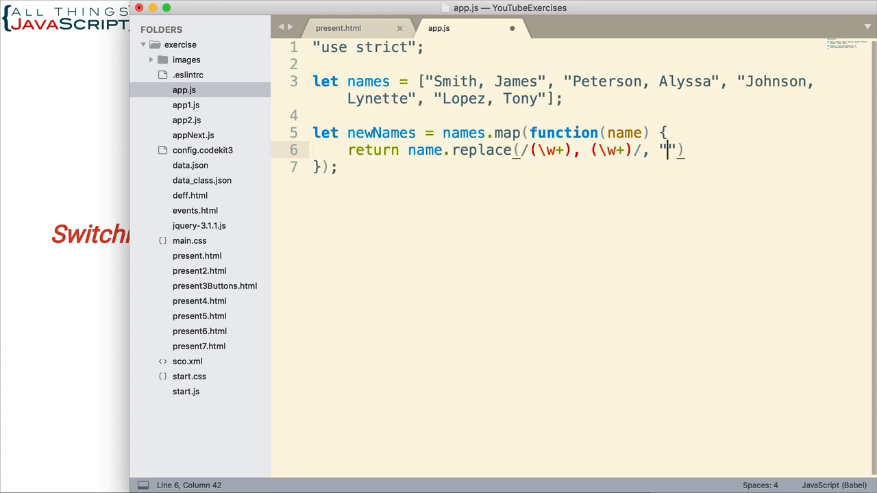
type("$")
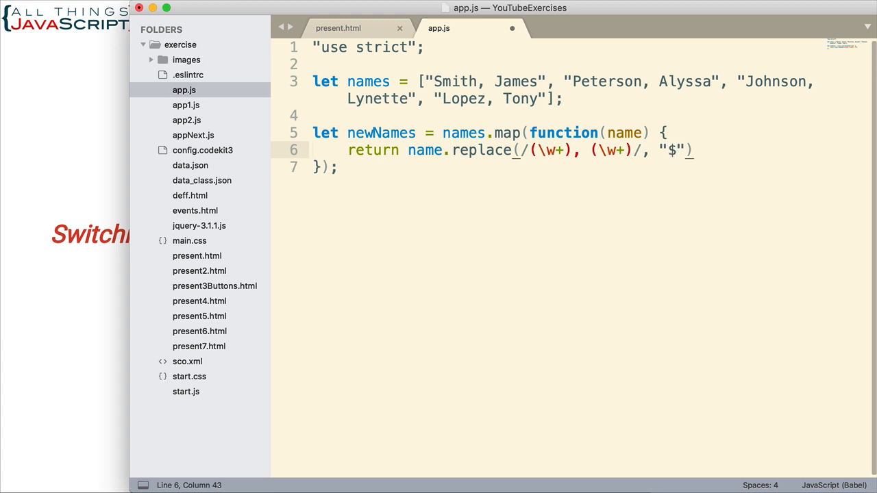
type("2")
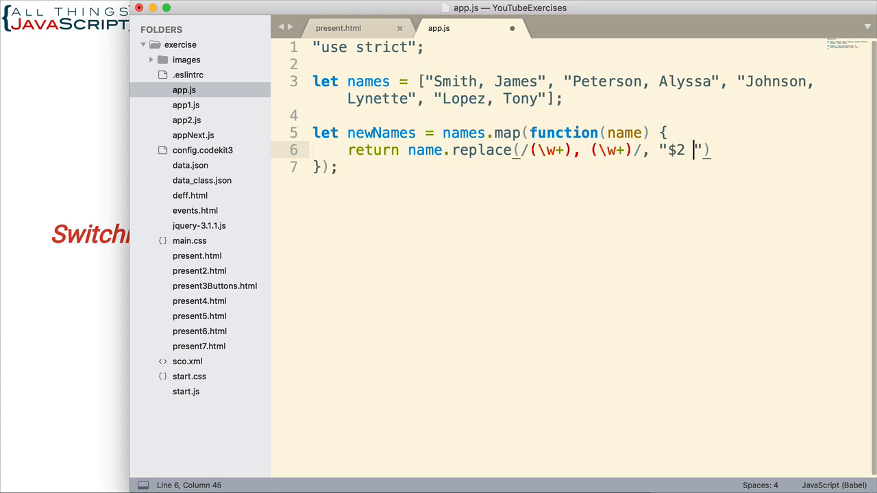
type("$")
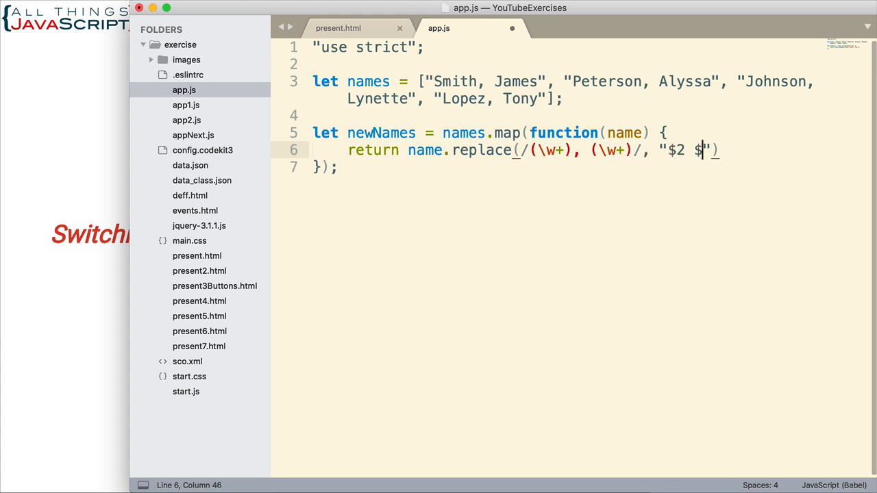
type("1")
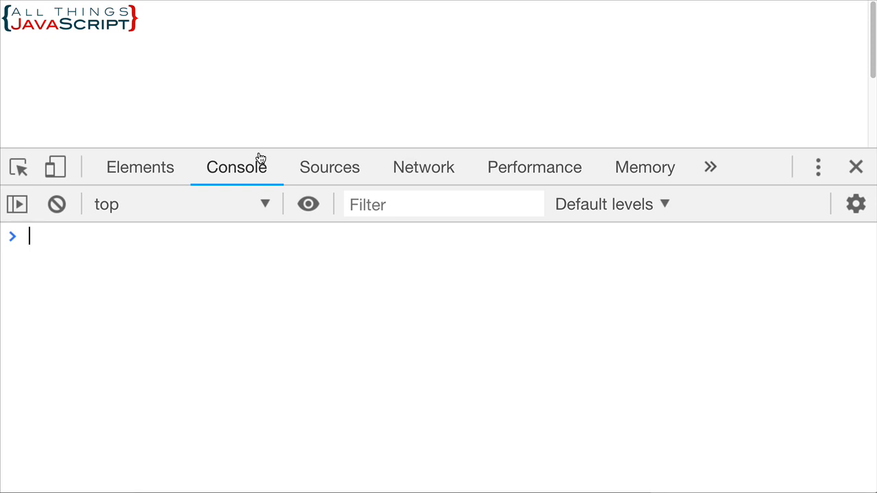
- Evaluate newNames in the console to list the names first-last, like "James Smith"
type("newNames")
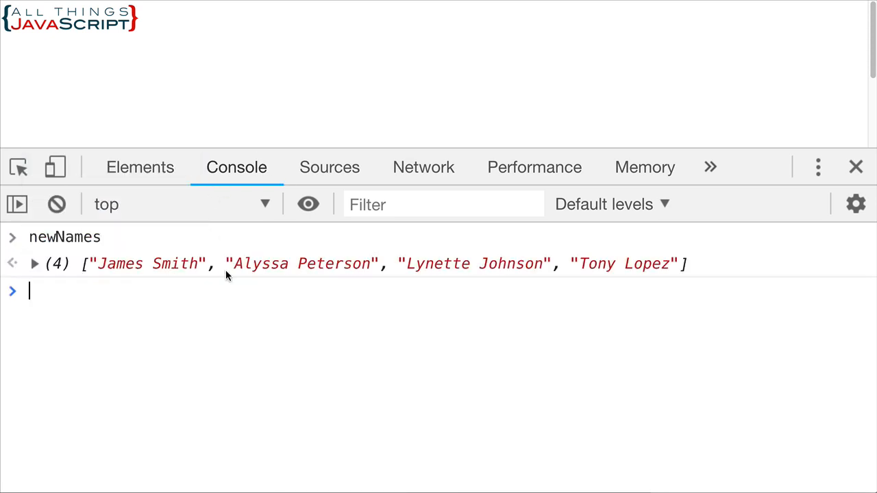
mouse_move(189, 272)
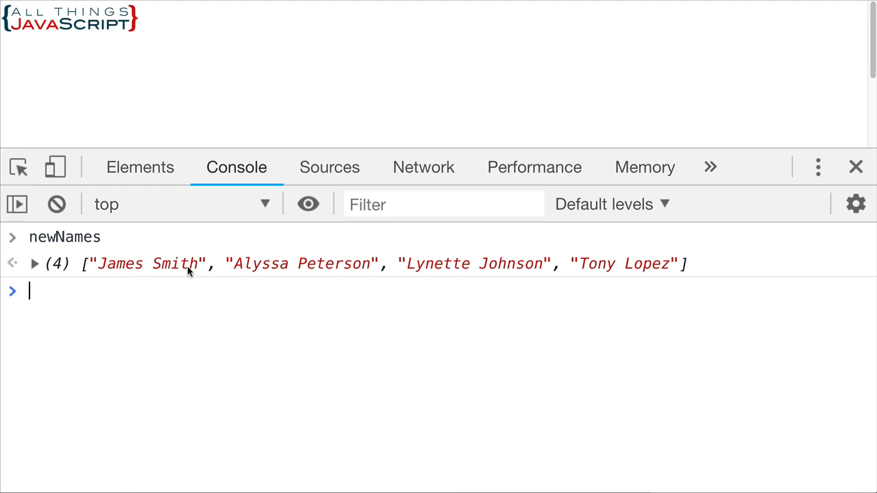
mouse_move(623, 318)
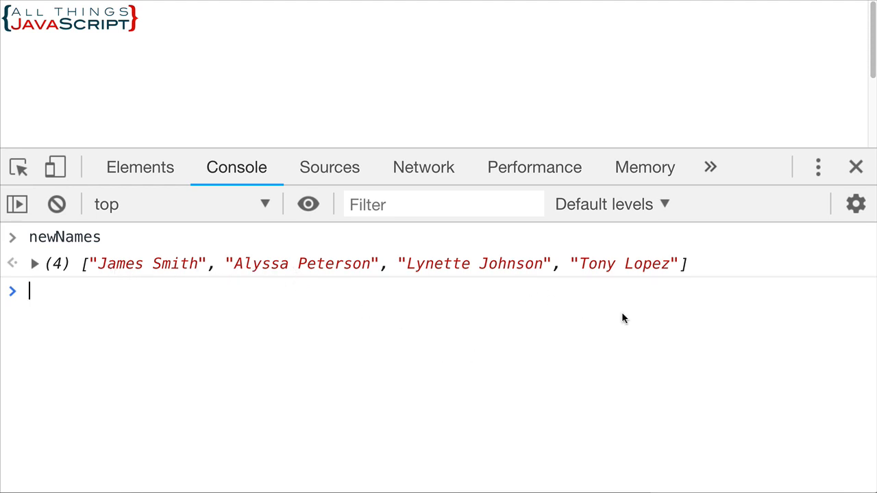